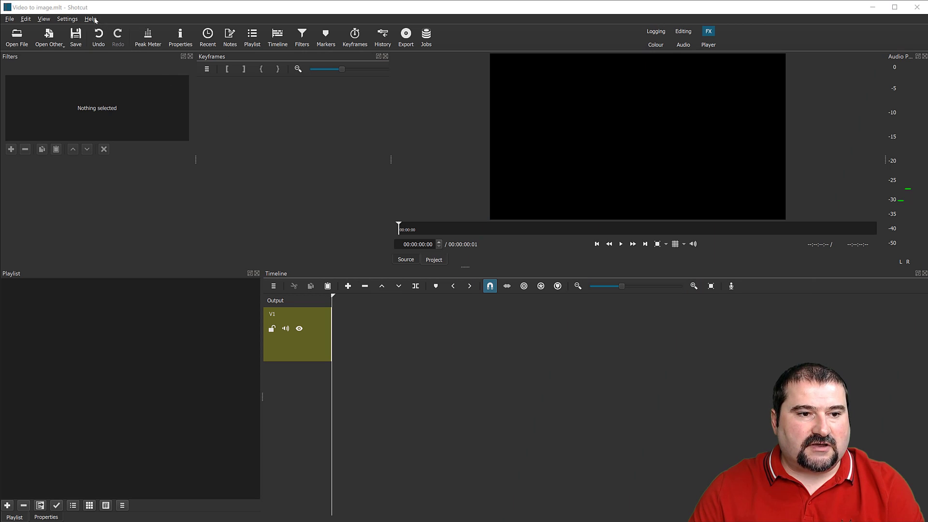
View Shotcut's version information and dismiss it.
{"action": "left_click", "coordinate": [89, 18]}
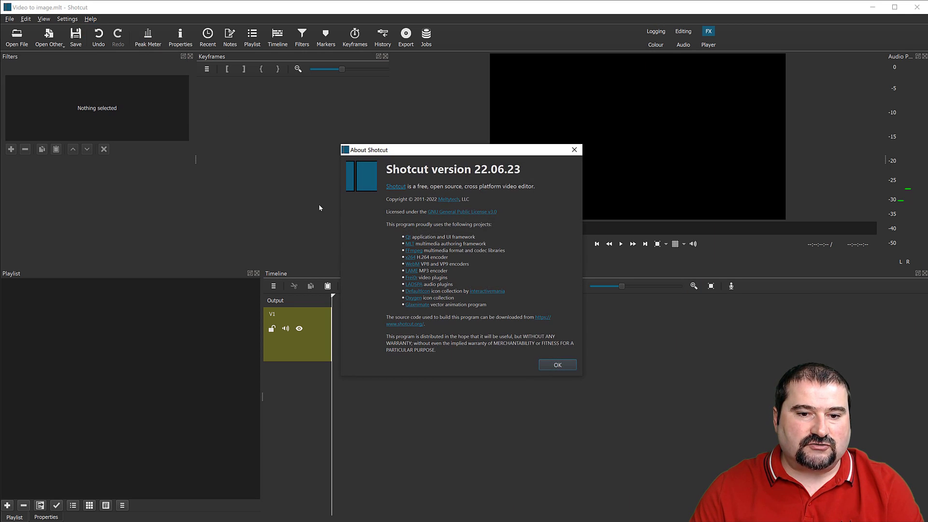
{"action": "mouse_move", "coordinate": [516, 182]}
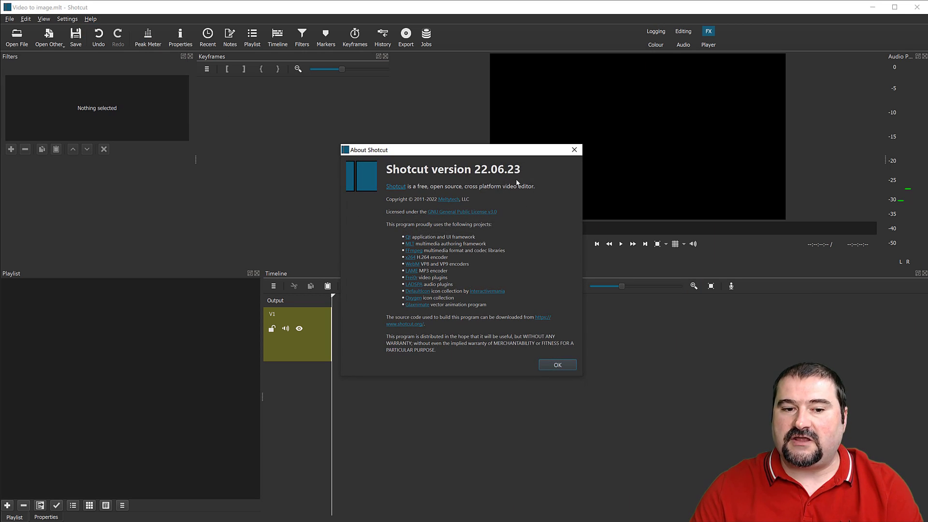
{"action": "mouse_move", "coordinate": [555, 346]}
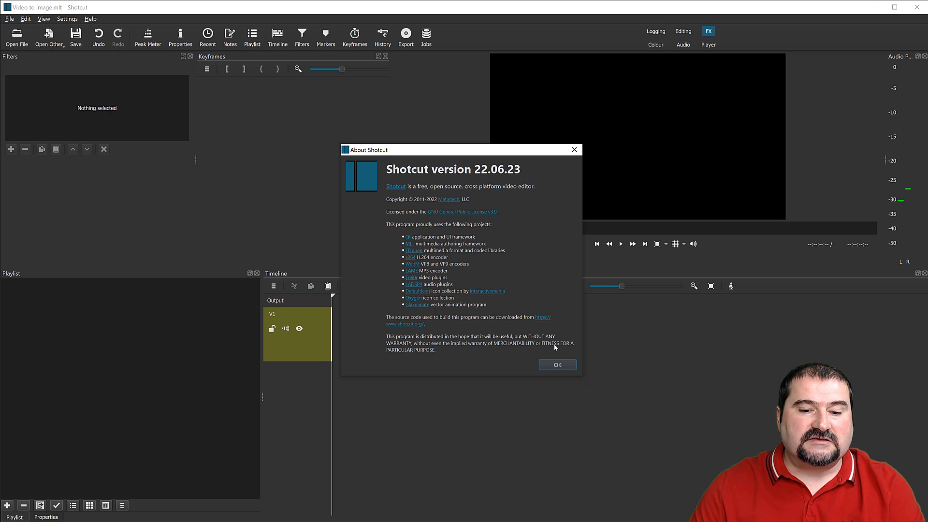
{"action": "left_click", "coordinate": [557, 365]}
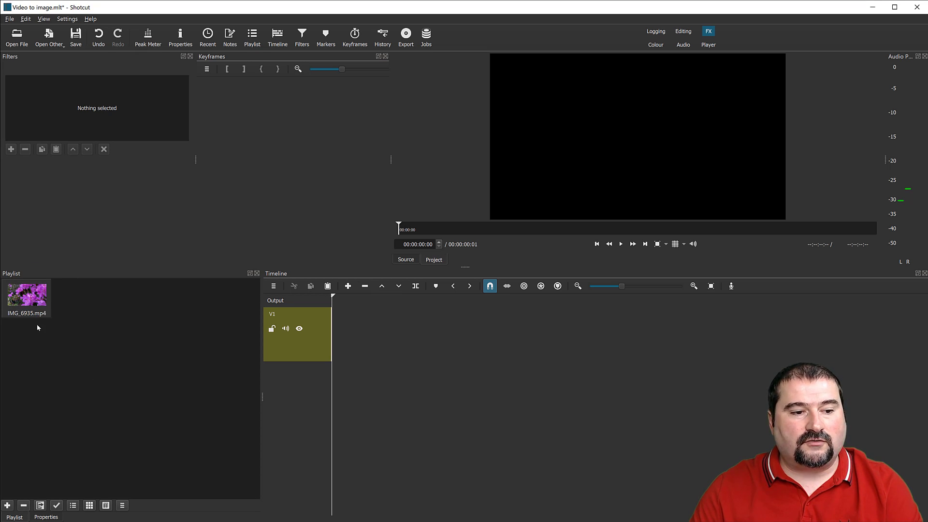
{"action": "mouse_move", "coordinate": [24, 300]}
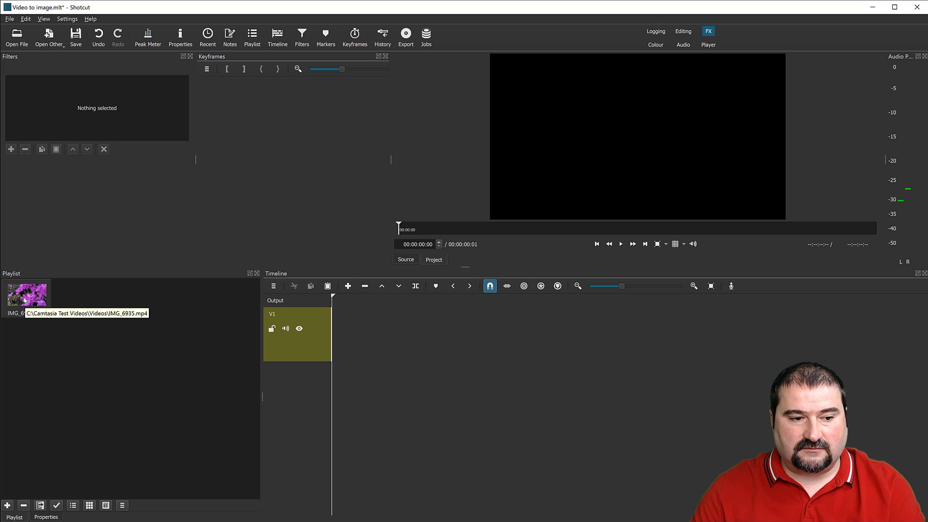
Load IMG_6935.mp4 into the source player, play it to about four seconds and pause.
{"action": "double_click", "coordinate": [25, 296]}
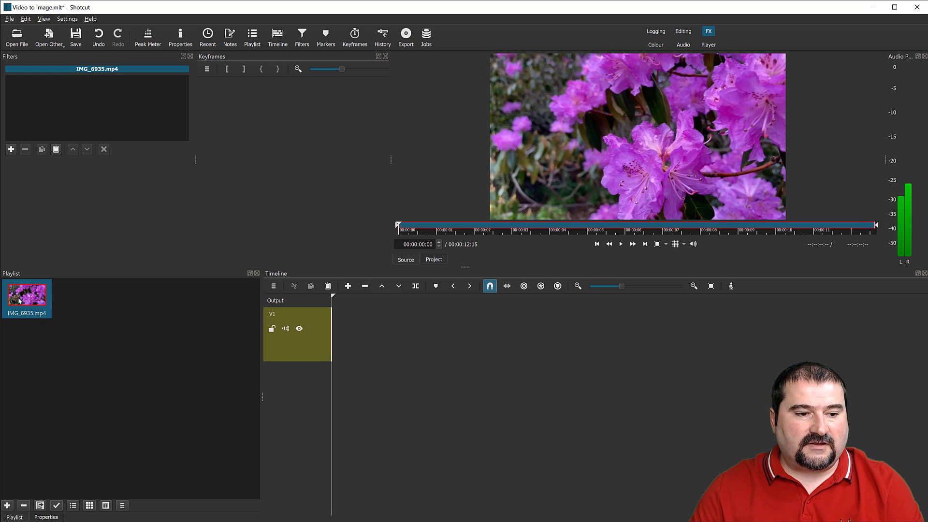
{"action": "left_click", "coordinate": [620, 244]}
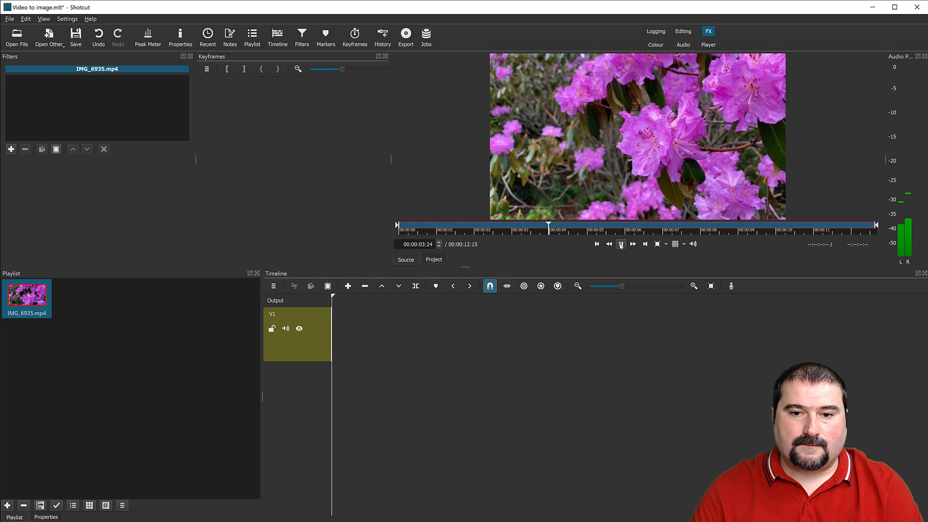
{"action": "left_click", "coordinate": [621, 244]}
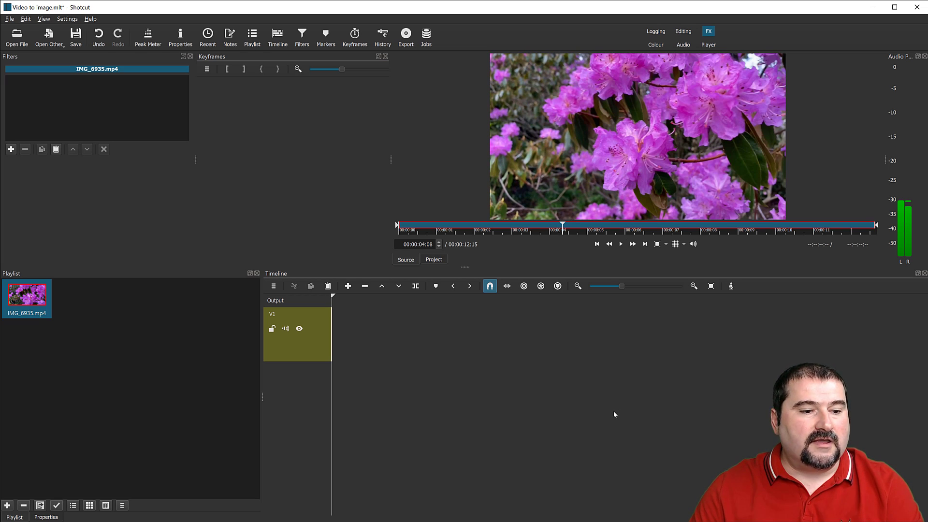
Append the IMG_6935.mp4 flower clip to timeline track V1.
{"action": "left_click", "coordinate": [28, 297]}
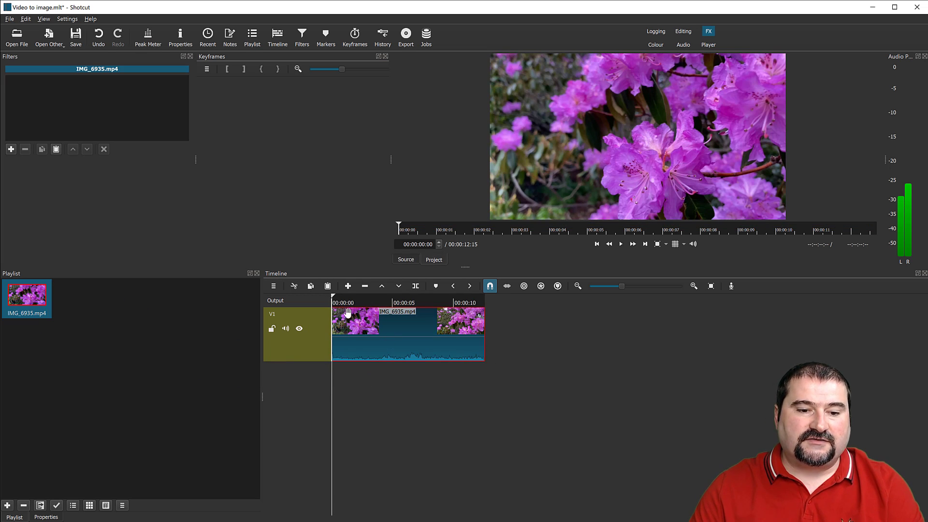
{"action": "mouse_move", "coordinate": [433, 344]}
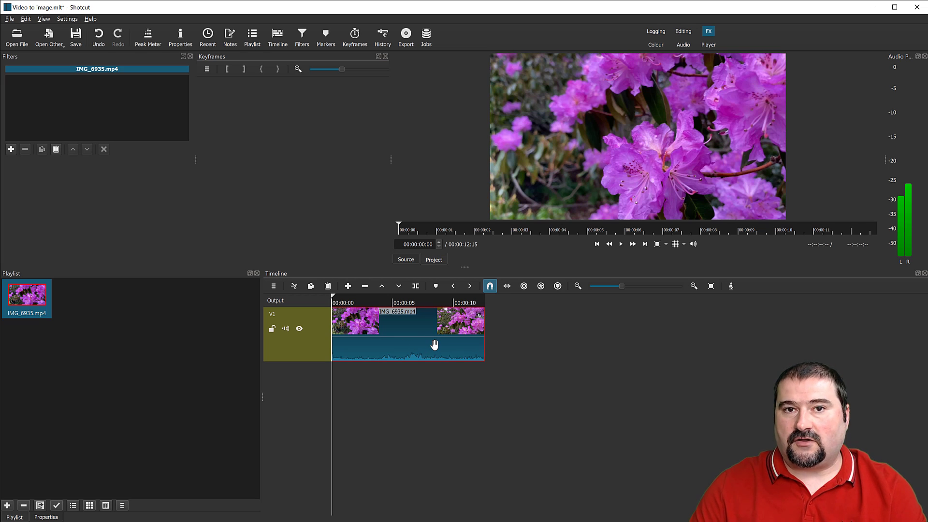
{"action": "mouse_move", "coordinate": [433, 344]}
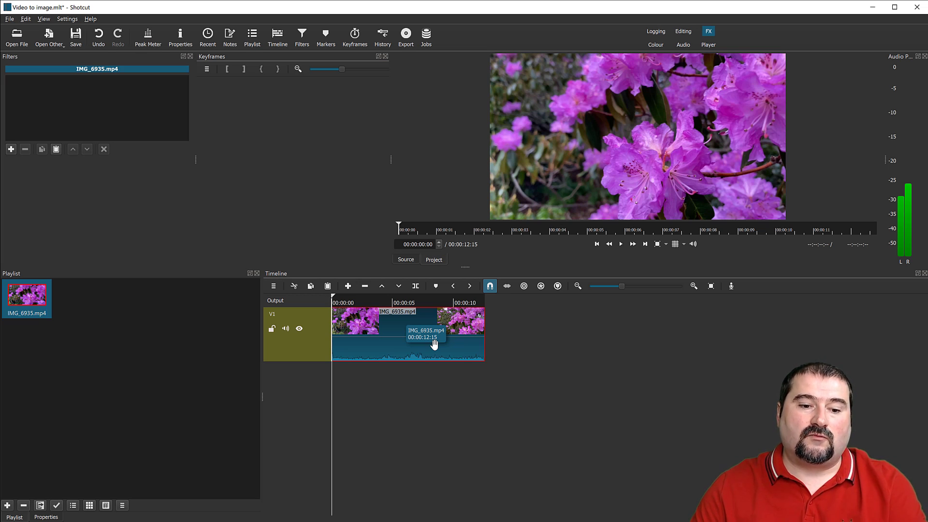
{"action": "mouse_move", "coordinate": [503, 395]}
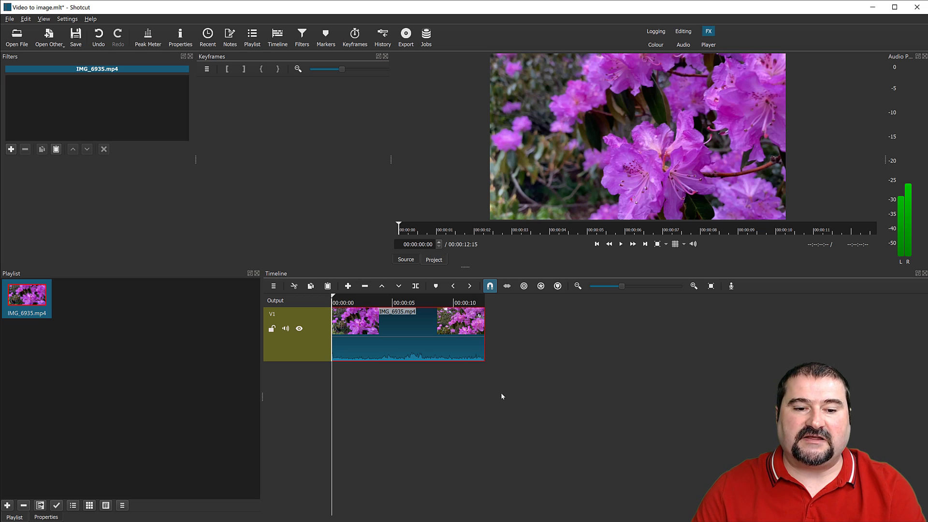
{"action": "mouse_move", "coordinate": [483, 395]}
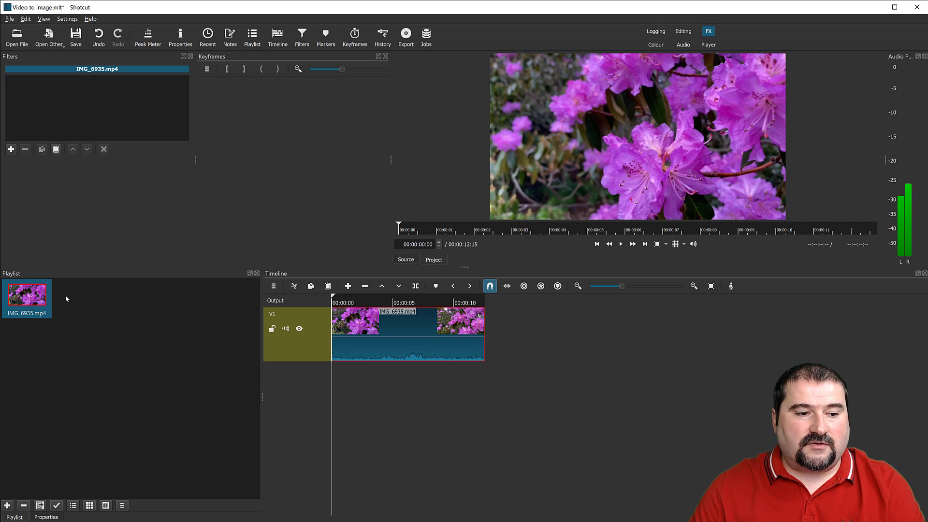
{"action": "mouse_move", "coordinate": [108, 417]}
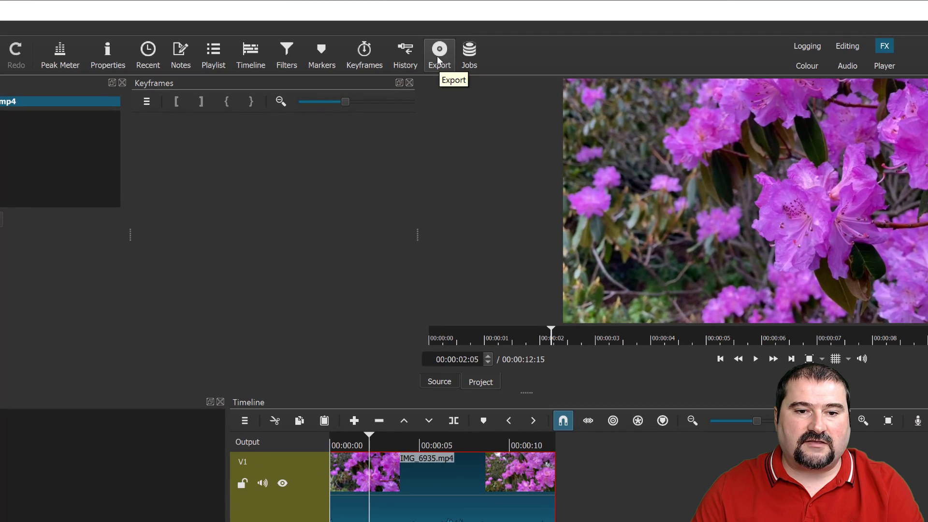
Bring up the Export panel with its preset list (mp4, 1920x1080, 25 fps).
{"action": "left_click", "coordinate": [439, 50]}
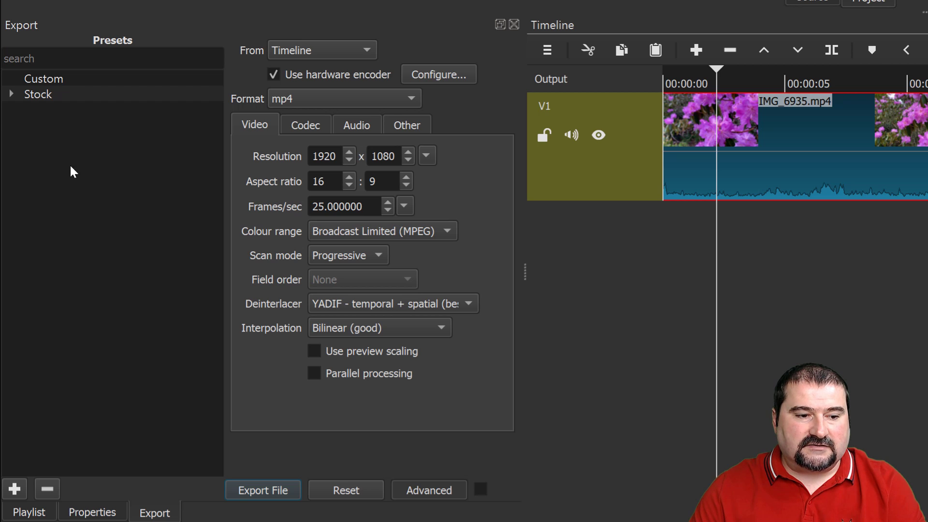
{"action": "mouse_move", "coordinate": [277, 112]}
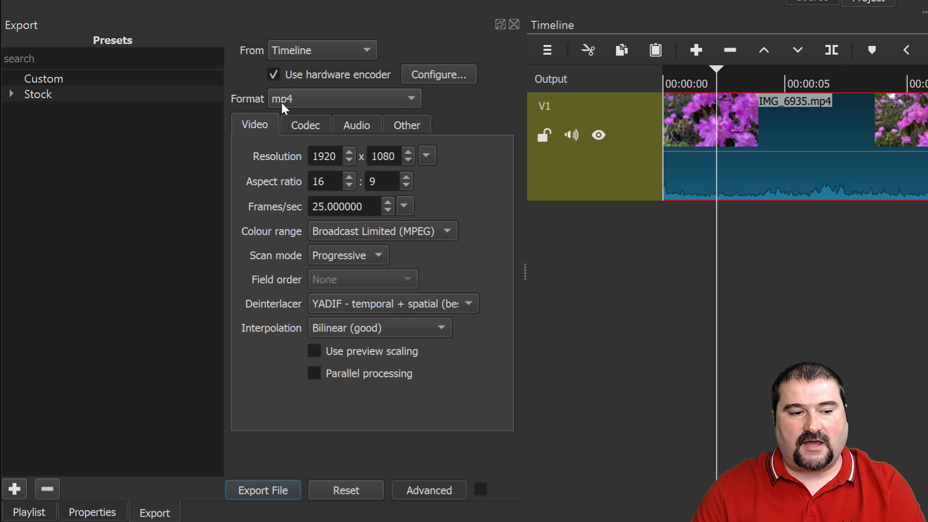
{"action": "mouse_move", "coordinate": [219, 118]}
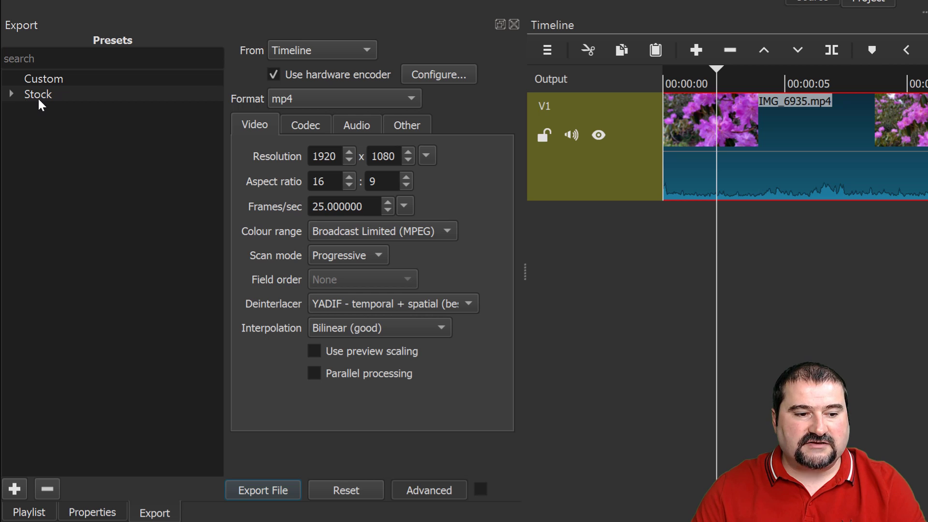
{"action": "mouse_move", "coordinate": [16, 110]}
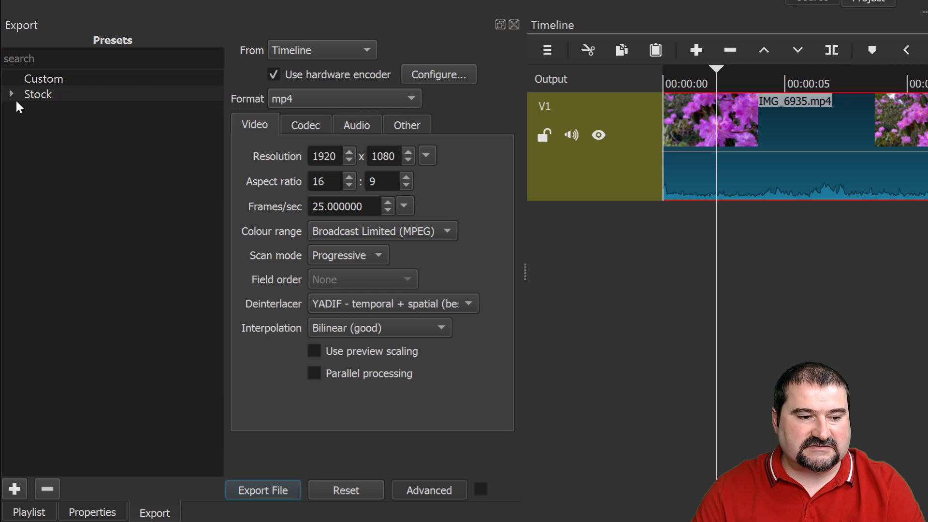
Choose the stills > JPEG preset so the export format becomes image2.
{"action": "left_click", "coordinate": [14, 94]}
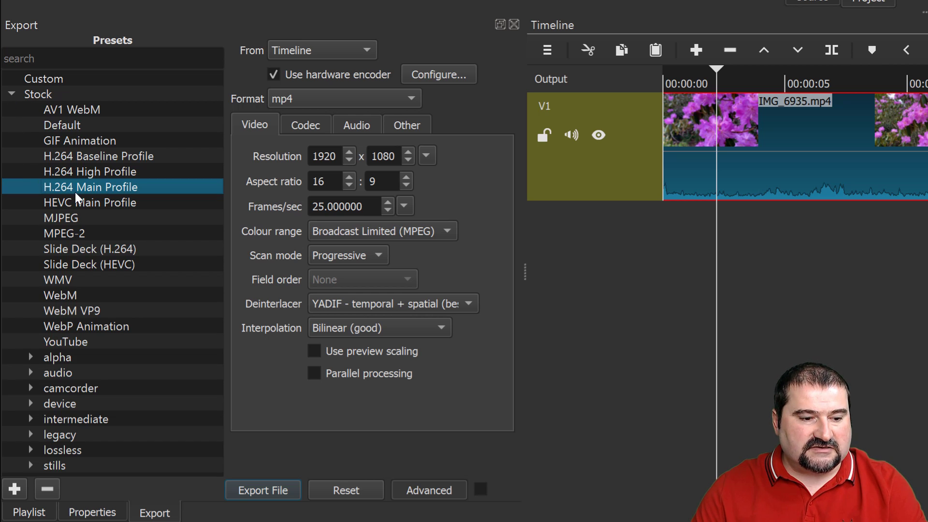
{"action": "mouse_move", "coordinate": [30, 472]}
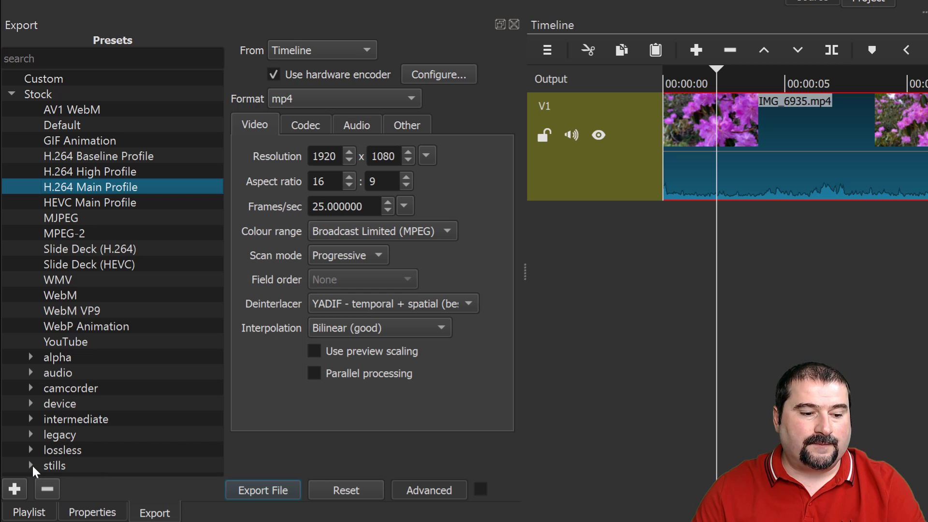
{"action": "left_click", "coordinate": [31, 464]}
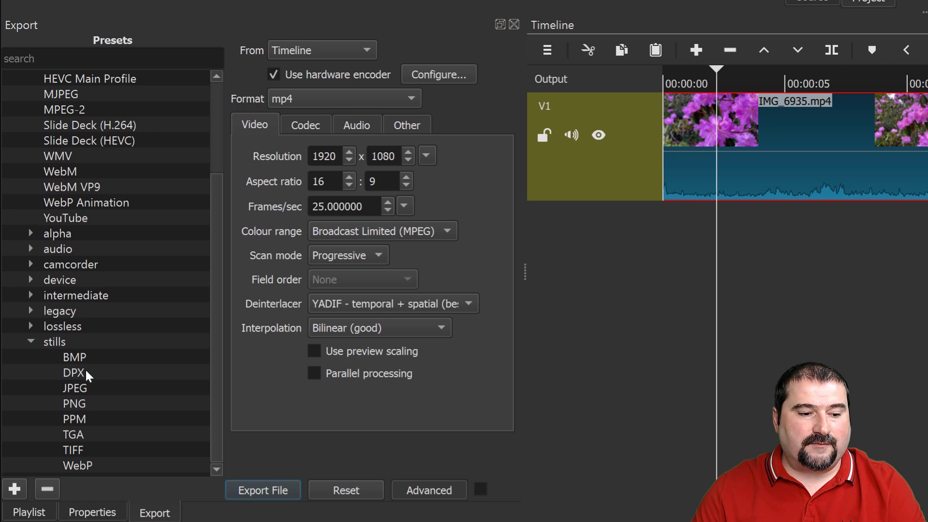
{"action": "mouse_move", "coordinate": [89, 465]}
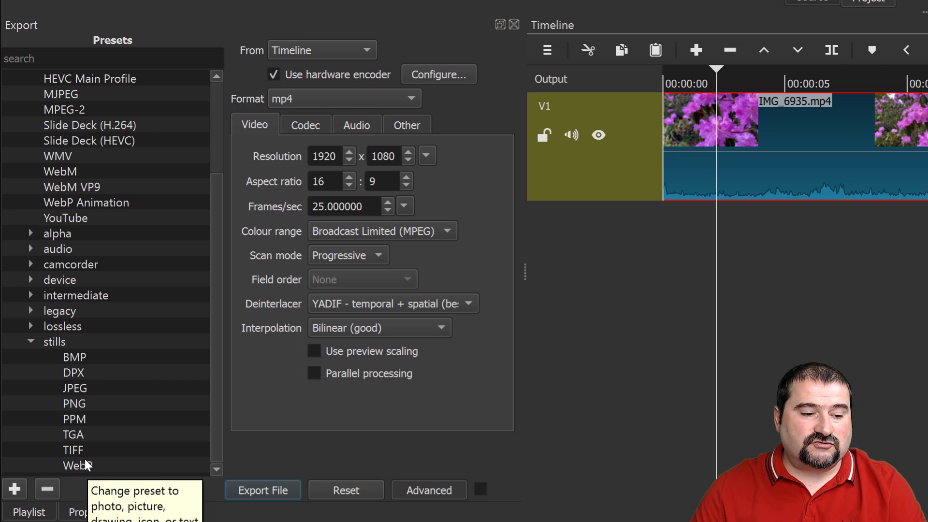
{"action": "mouse_move", "coordinate": [83, 392]}
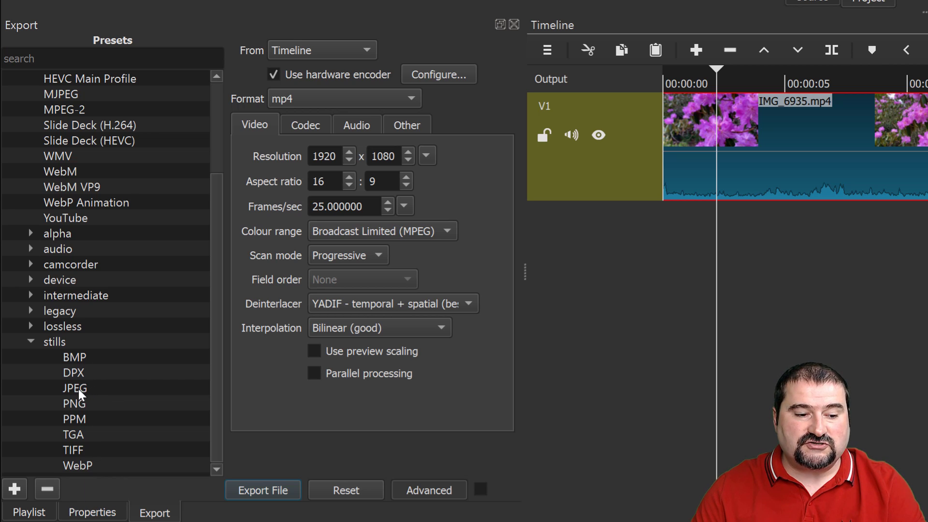
{"action": "left_click", "coordinate": [75, 387]}
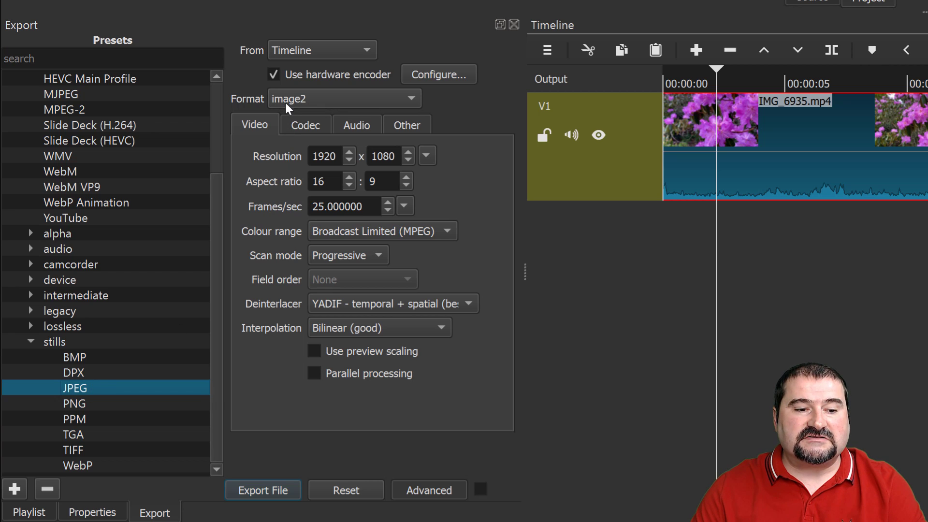
{"action": "mouse_move", "coordinate": [309, 102]}
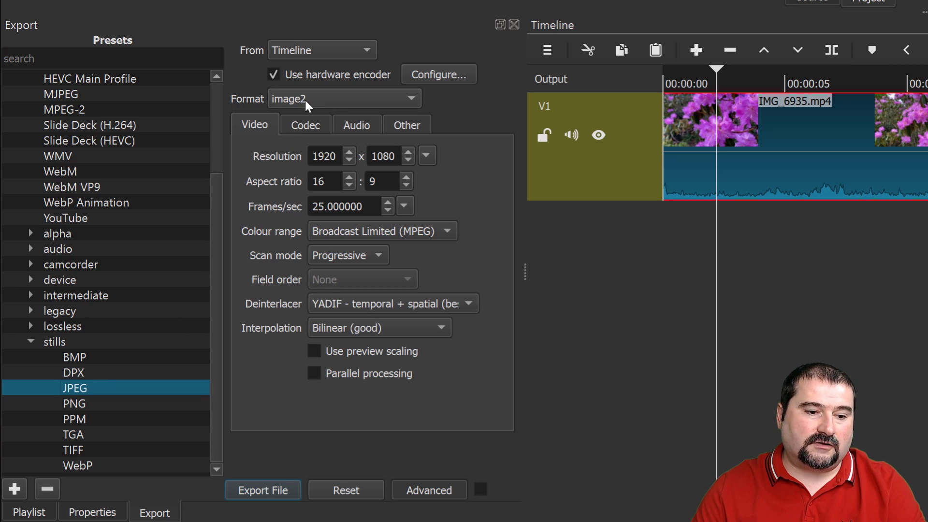
{"action": "mouse_move", "coordinate": [251, 96]}
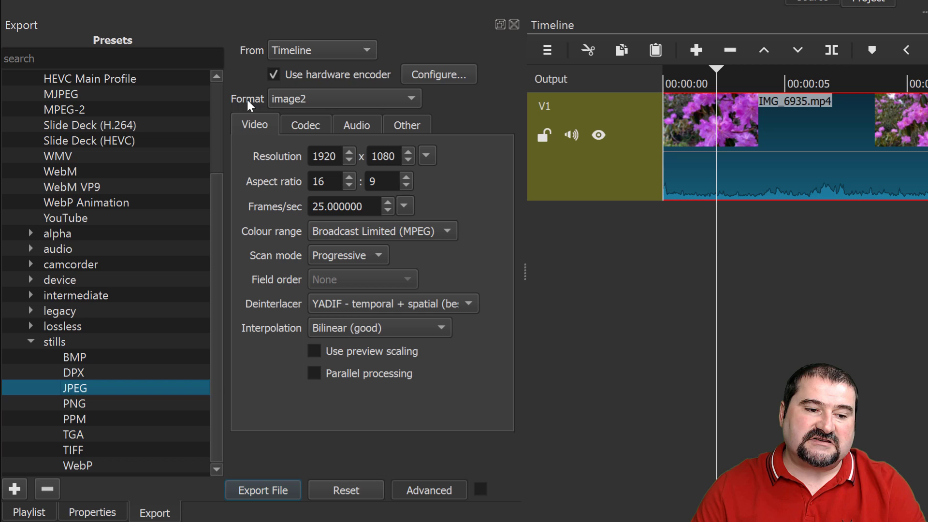
{"action": "mouse_move", "coordinate": [334, 106]}
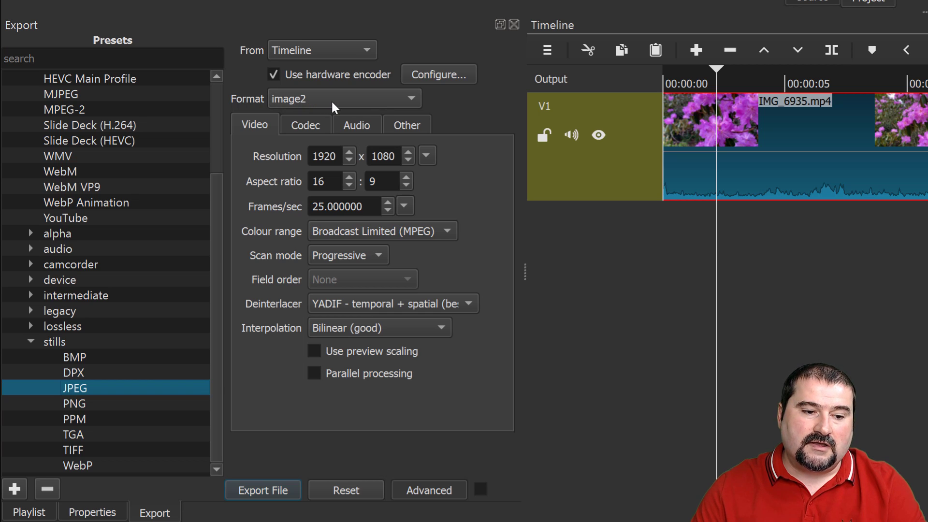
{"action": "mouse_move", "coordinate": [416, 137]}
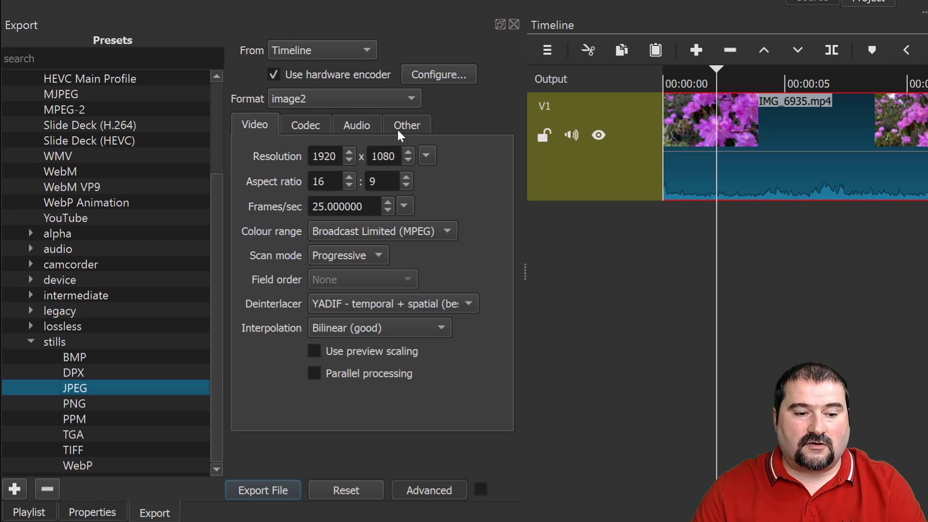
{"action": "mouse_move", "coordinate": [464, 176]}
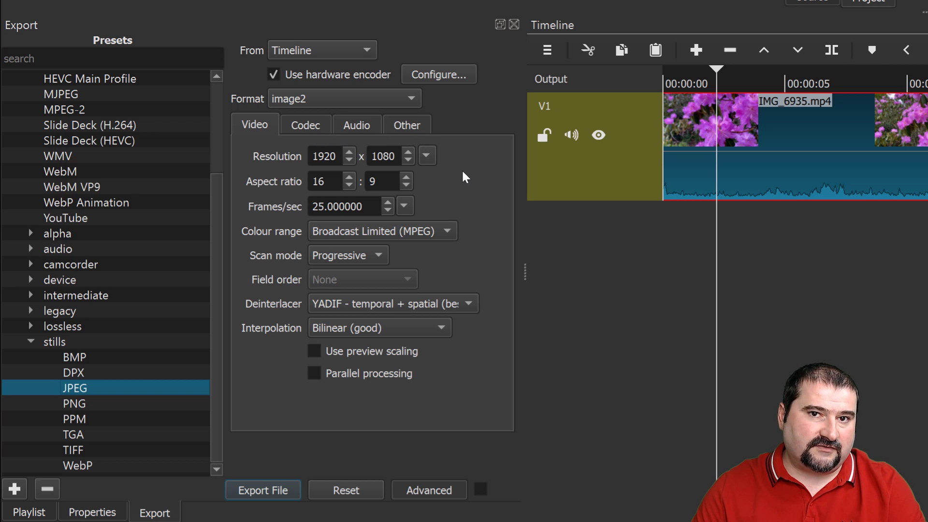
{"action": "mouse_move", "coordinate": [296, 157]}
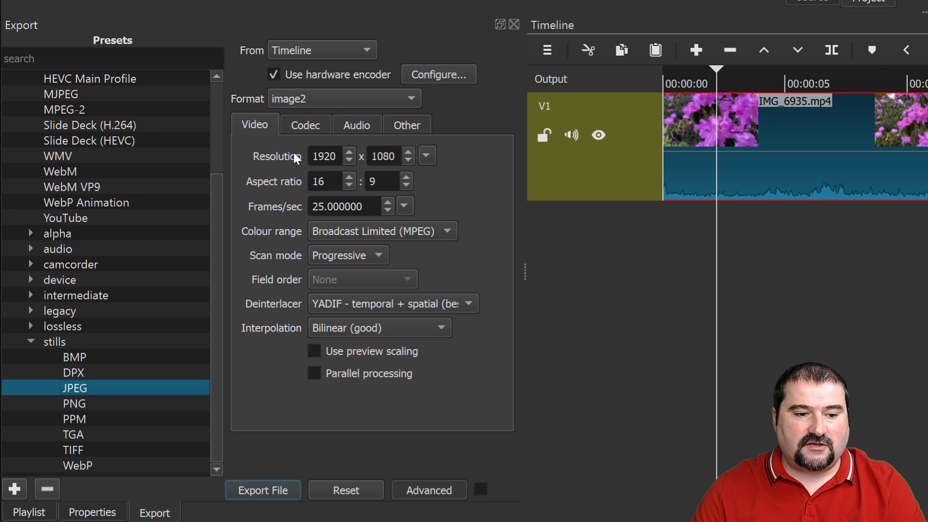
{"action": "mouse_move", "coordinate": [340, 226]}
{"action": "type", "text": "3"}
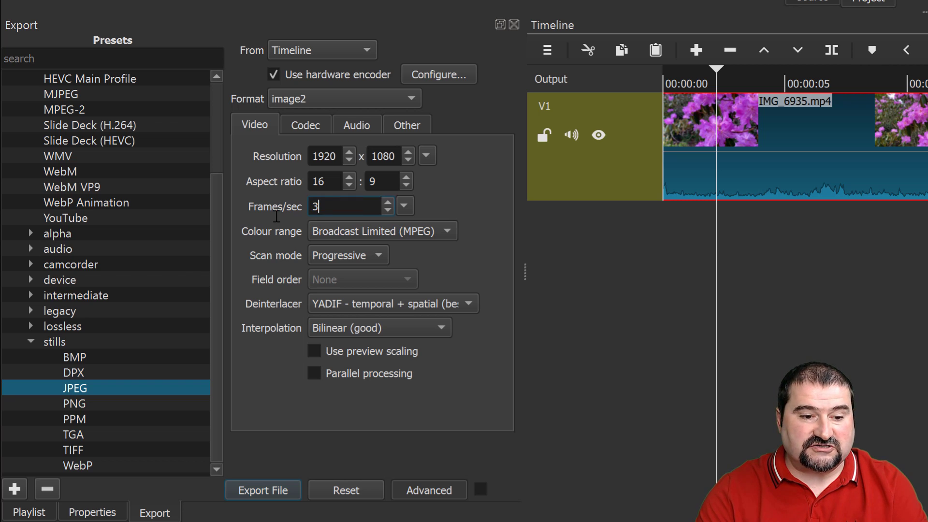
Change the export frame rate from 25 to 30 fps.
{"action": "type", "text": "0.000000"}
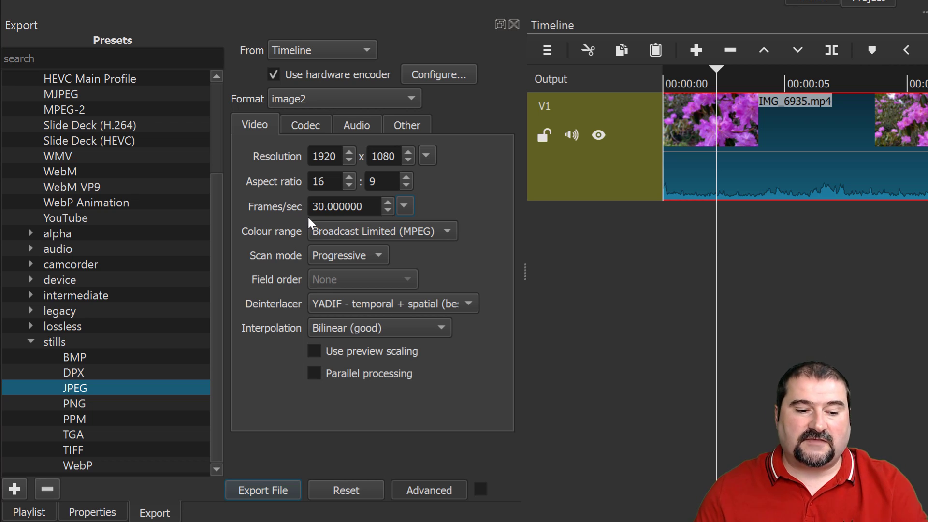
{"action": "mouse_move", "coordinate": [379, 357]}
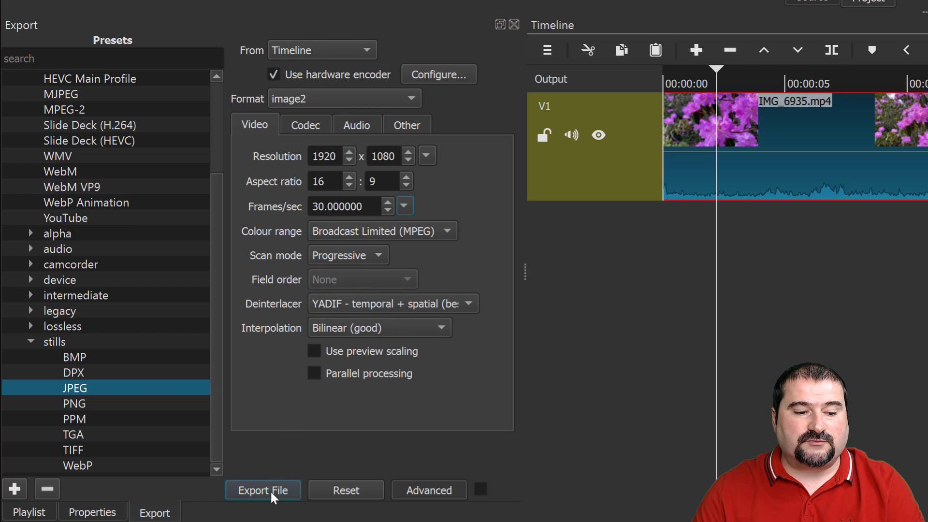
Export the timeline as JPEG frames named 'flowers' into the Video 2 image folder.
{"action": "left_click", "coordinate": [263, 489]}
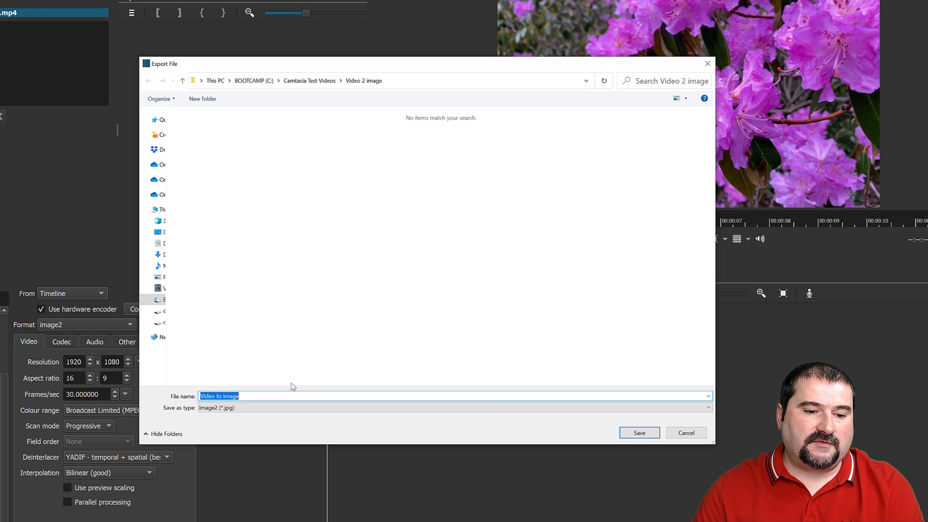
{"action": "mouse_move", "coordinate": [290, 388]}
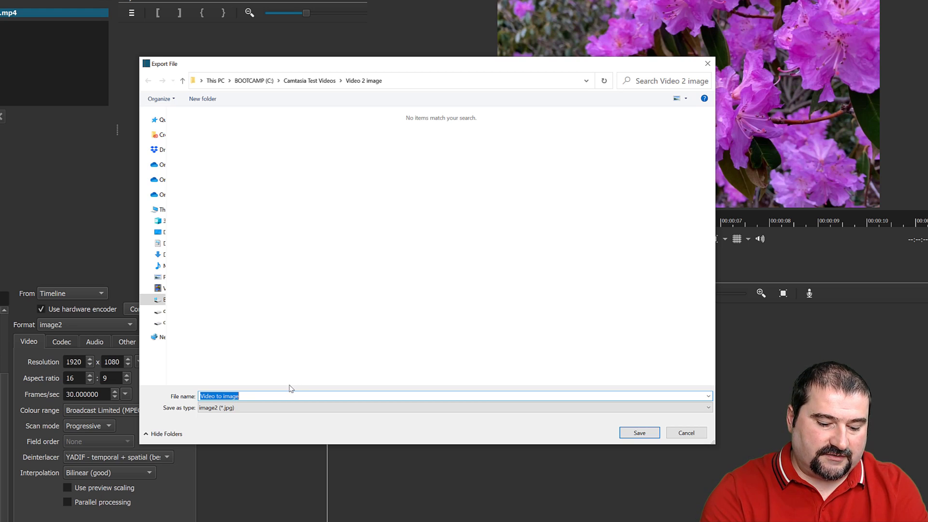
{"action": "type", "text": "flowers"}
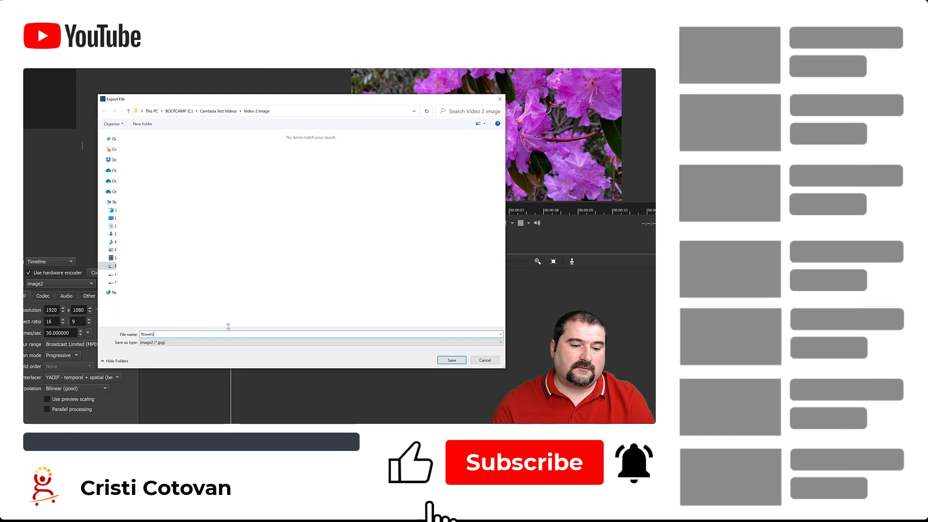
{"action": "left_click", "coordinate": [523, 462]}
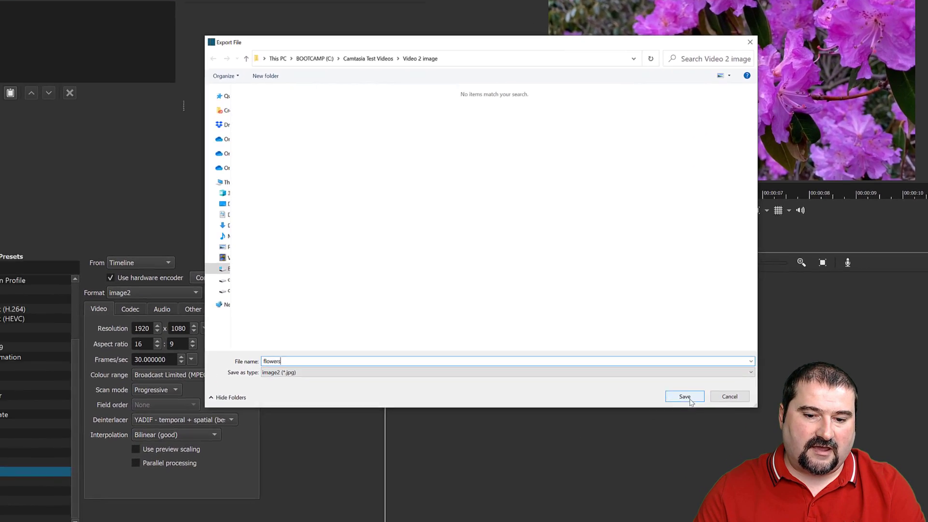
{"action": "left_click", "coordinate": [684, 396]}
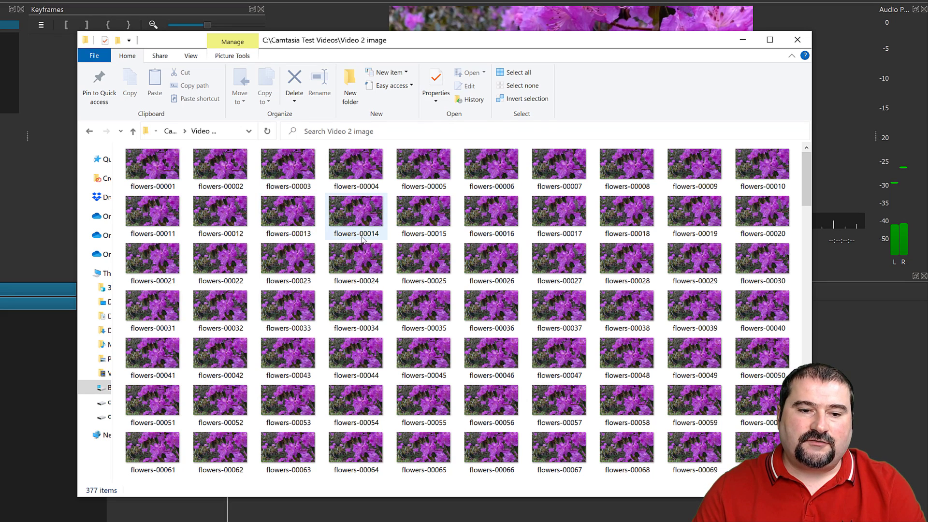
Scroll the Video 2 image folder through flowers-00377 and back to flowers-00001.
{"action": "left_click", "coordinate": [152, 166]}
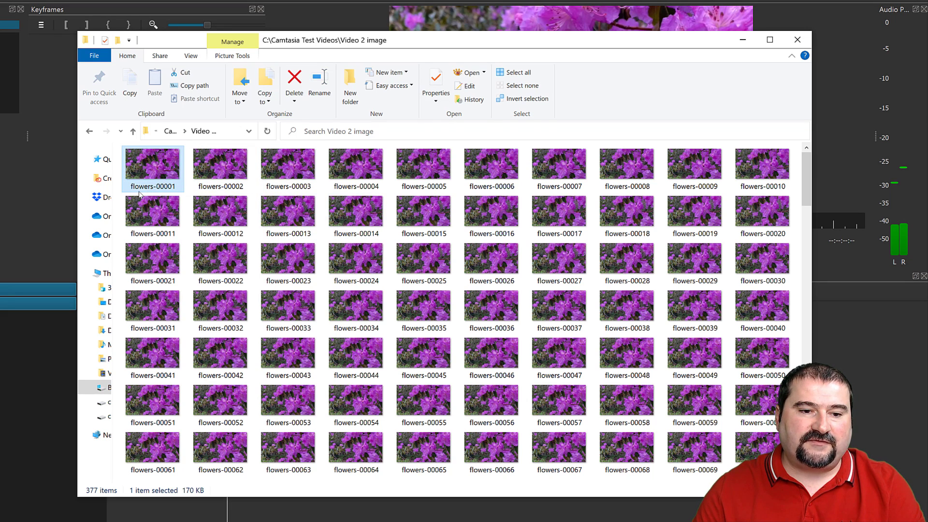
{"action": "mouse_move", "coordinate": [275, 188]}
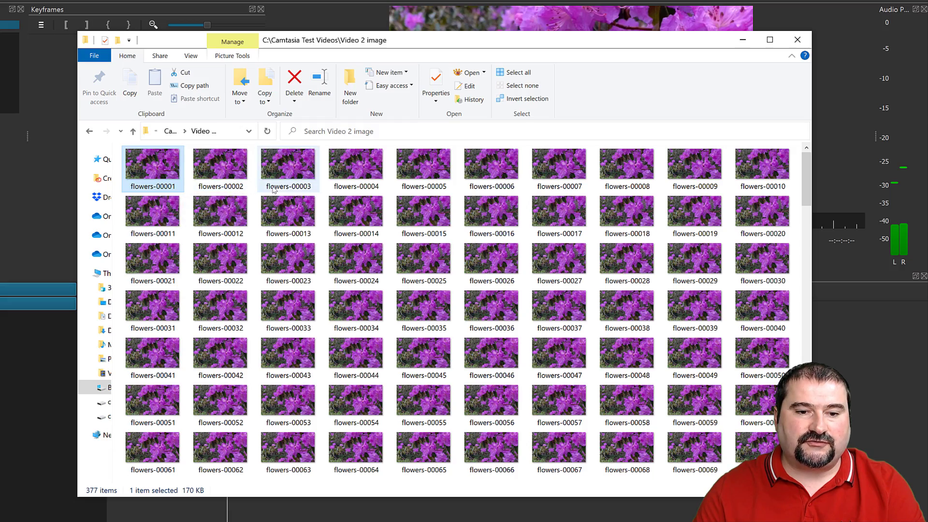
{"action": "scroll", "scroll_direction": "down", "scroll_amount": 3}
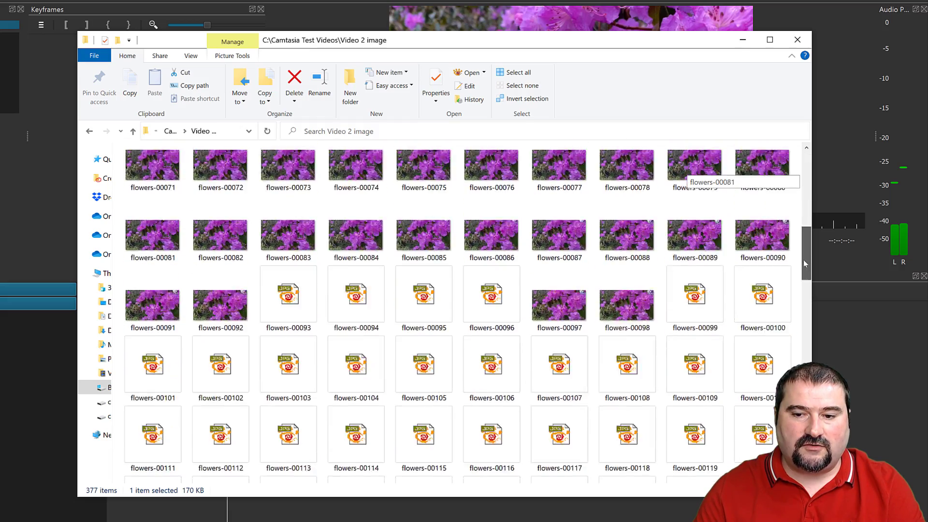
{"action": "scroll", "scroll_direction": "down", "scroll_amount": 3}
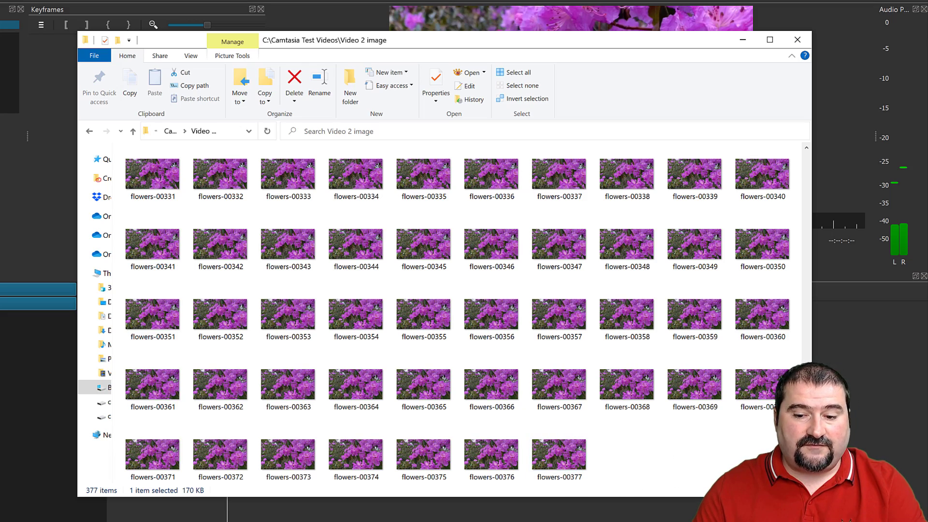
{"action": "left_click", "coordinate": [153, 168]}
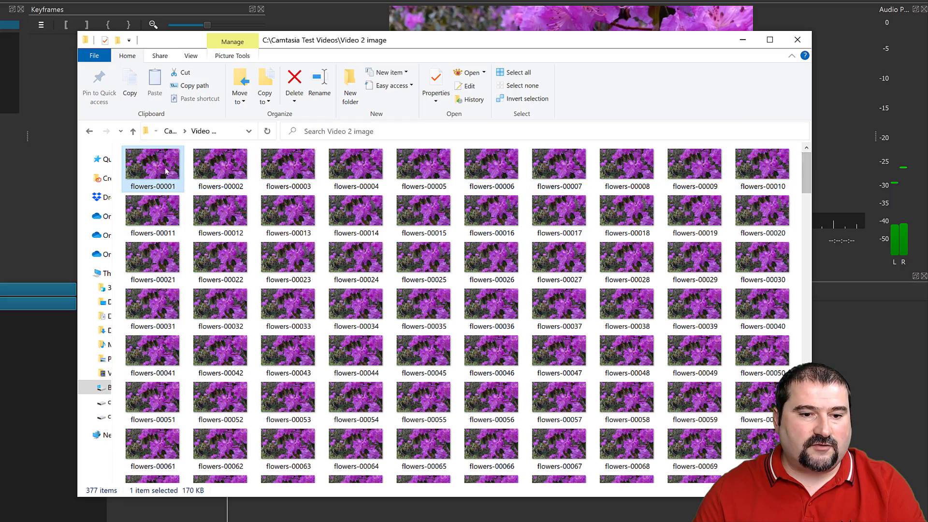
Open flowers-00001.jpg in XnView Classic as a 1920x1080 image.
{"action": "double_click", "coordinate": [153, 166]}
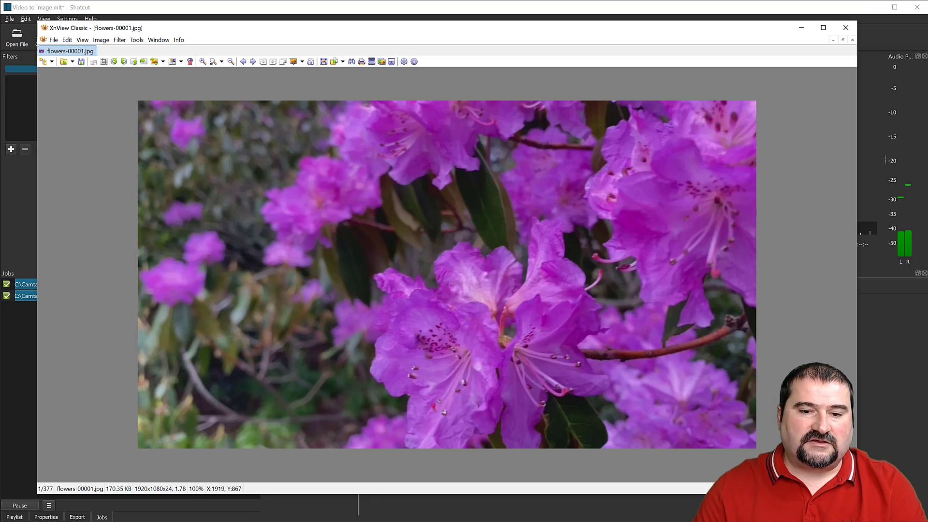
{"action": "mouse_move", "coordinate": [556, 148]}
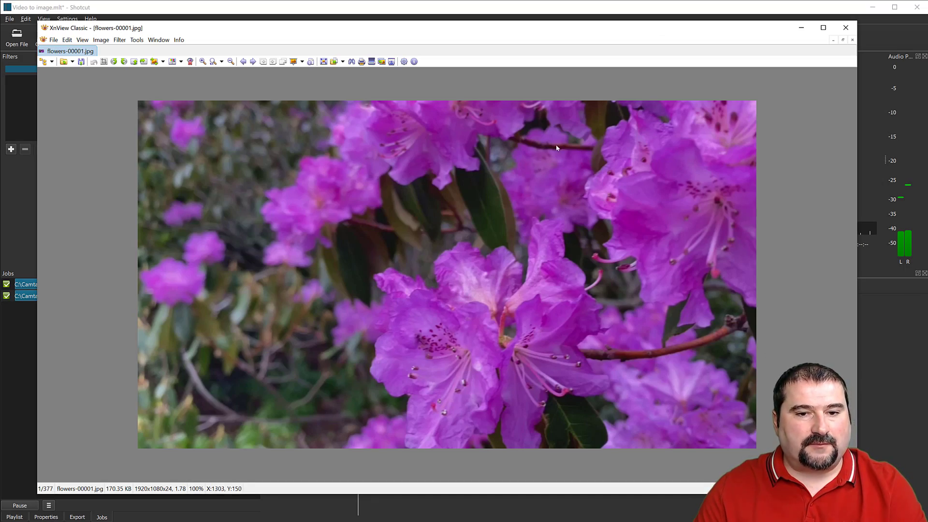